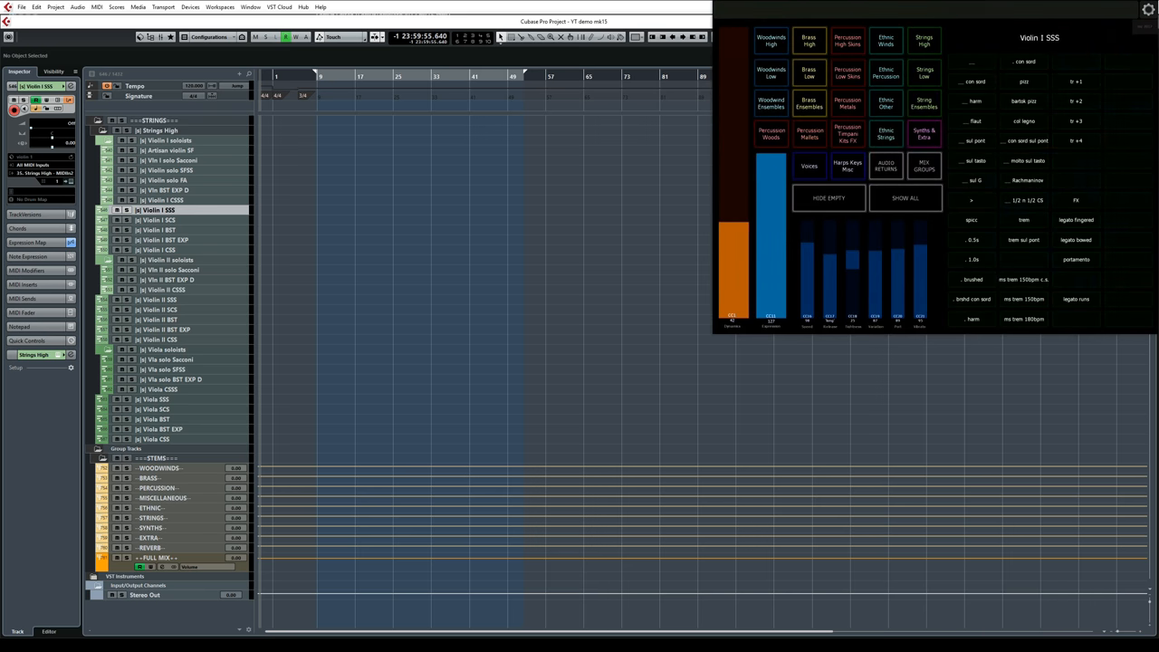
- Show Lemur's full settings list including the project options and MIDI target assignments
left_click(1147, 9)
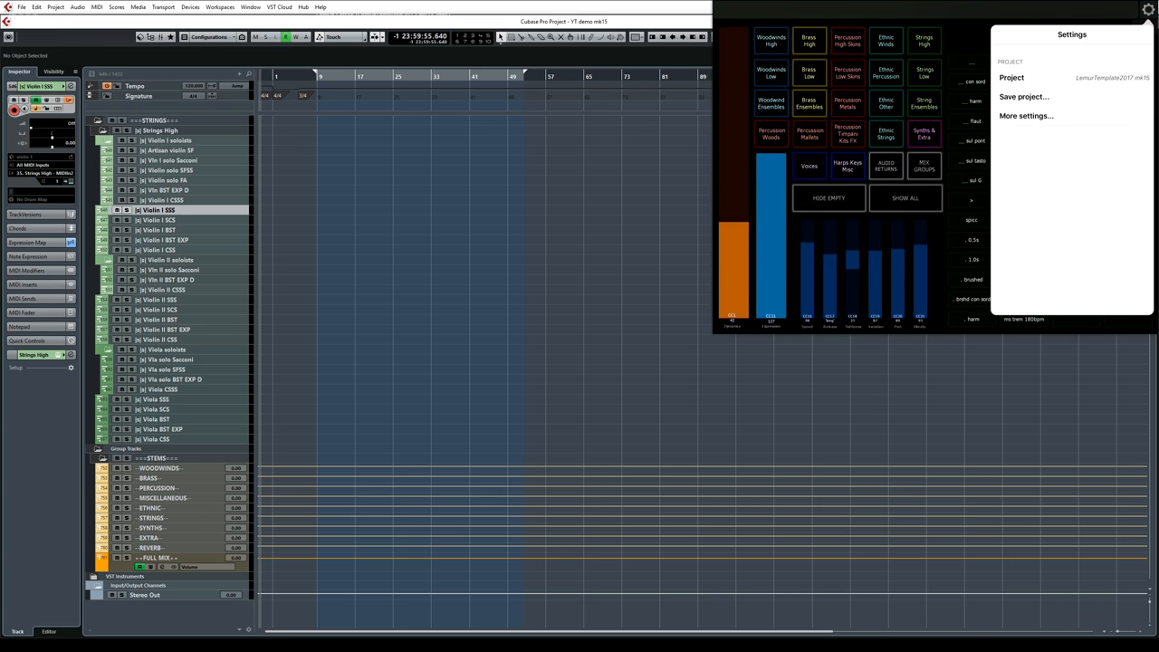
left_click(1025, 116)
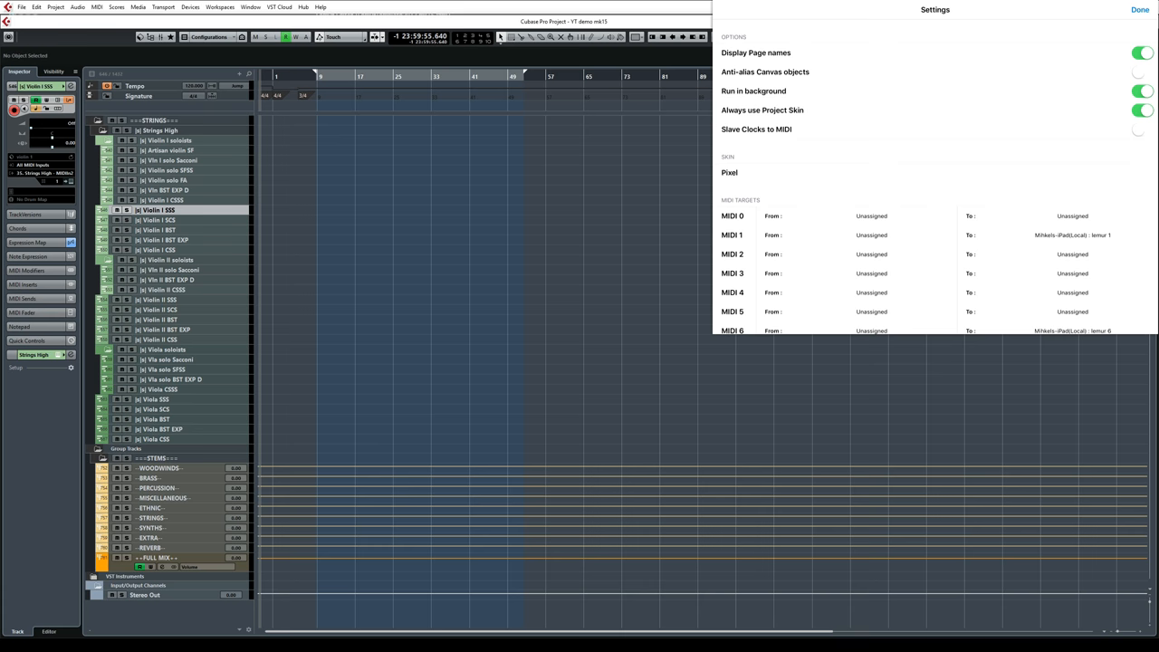
scroll("down", 3)
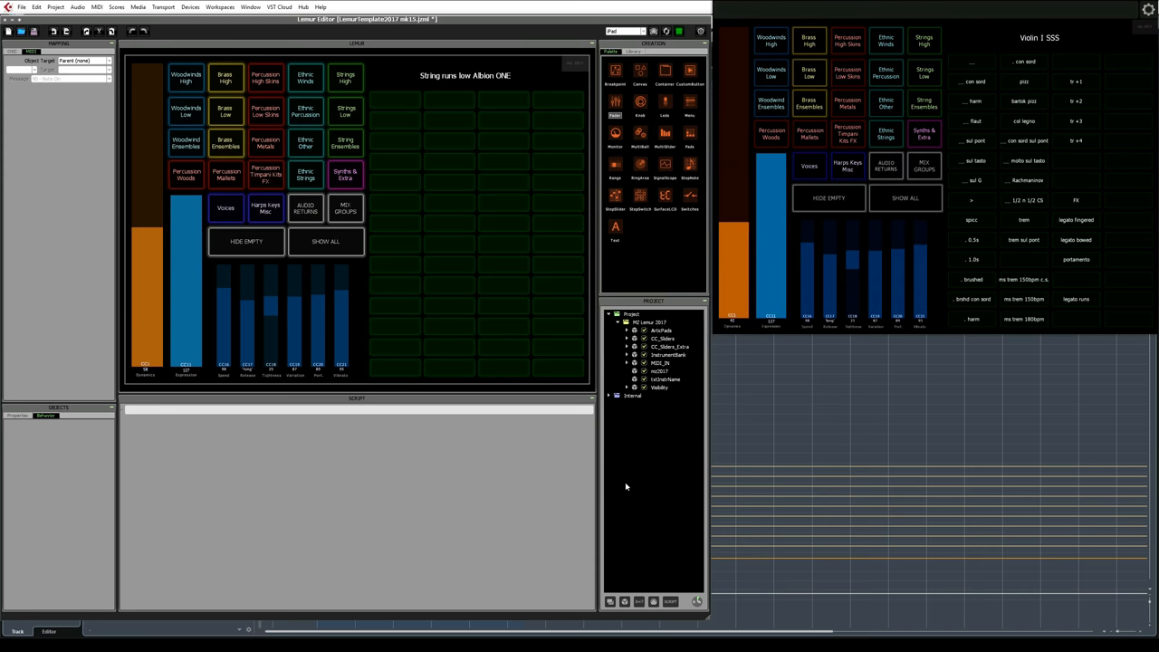
- Select the fader object and assign it the B0 - Control Change MIDI message type
left_click(657, 353)
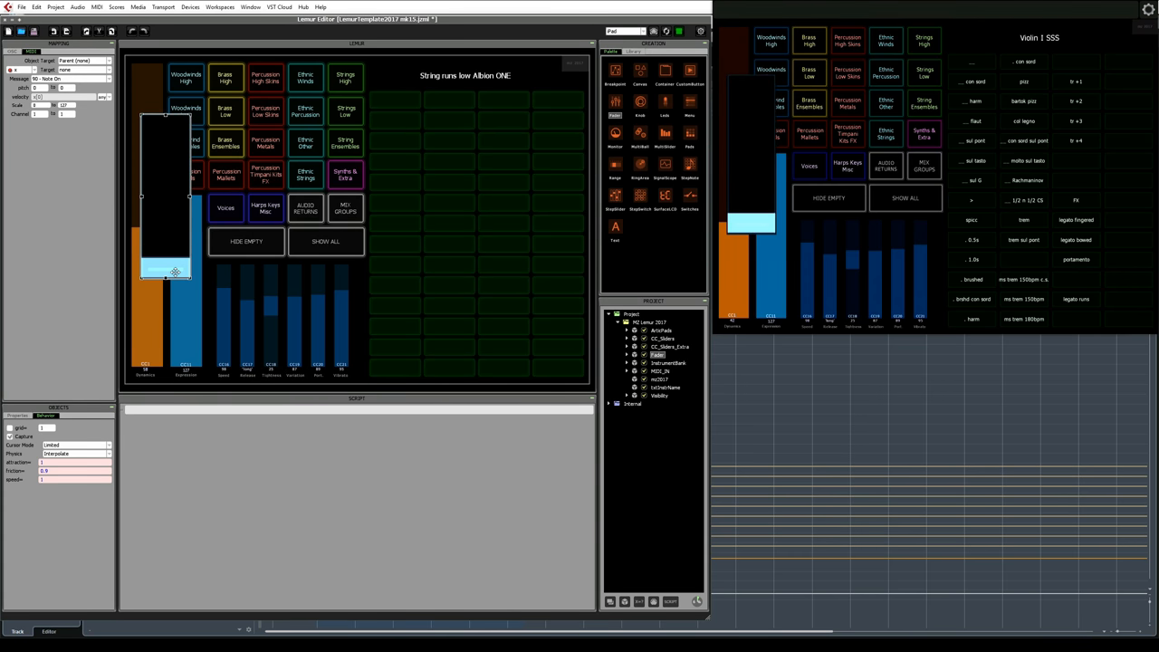
left_click_drag(167, 272, 174, 181)
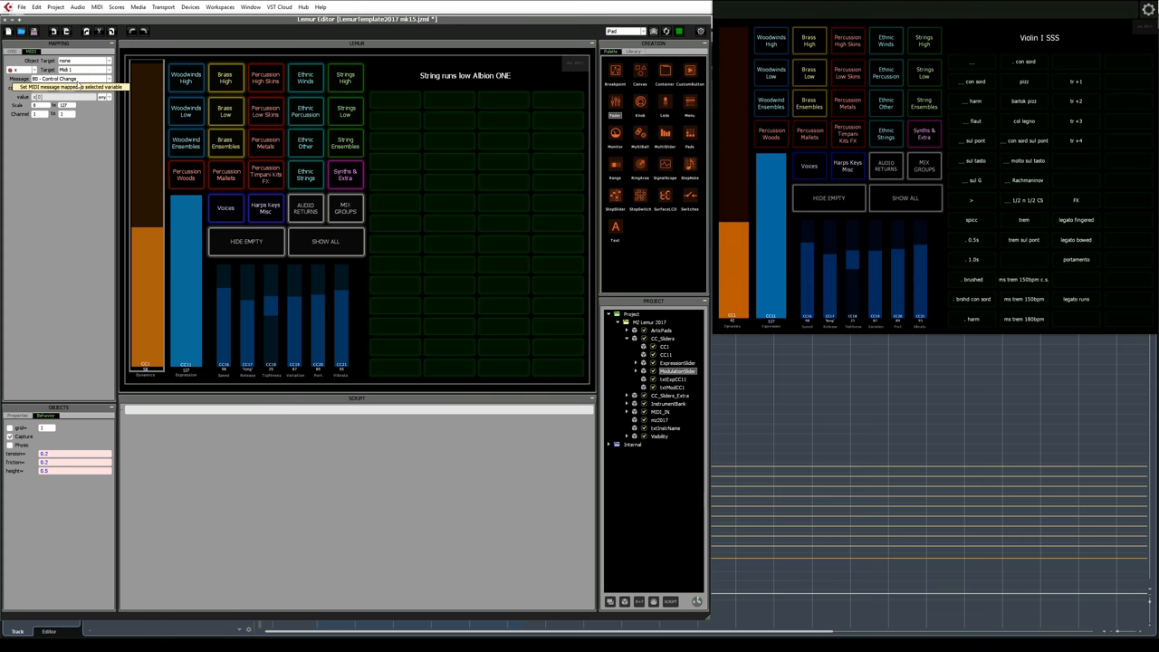
left_click(63, 80)
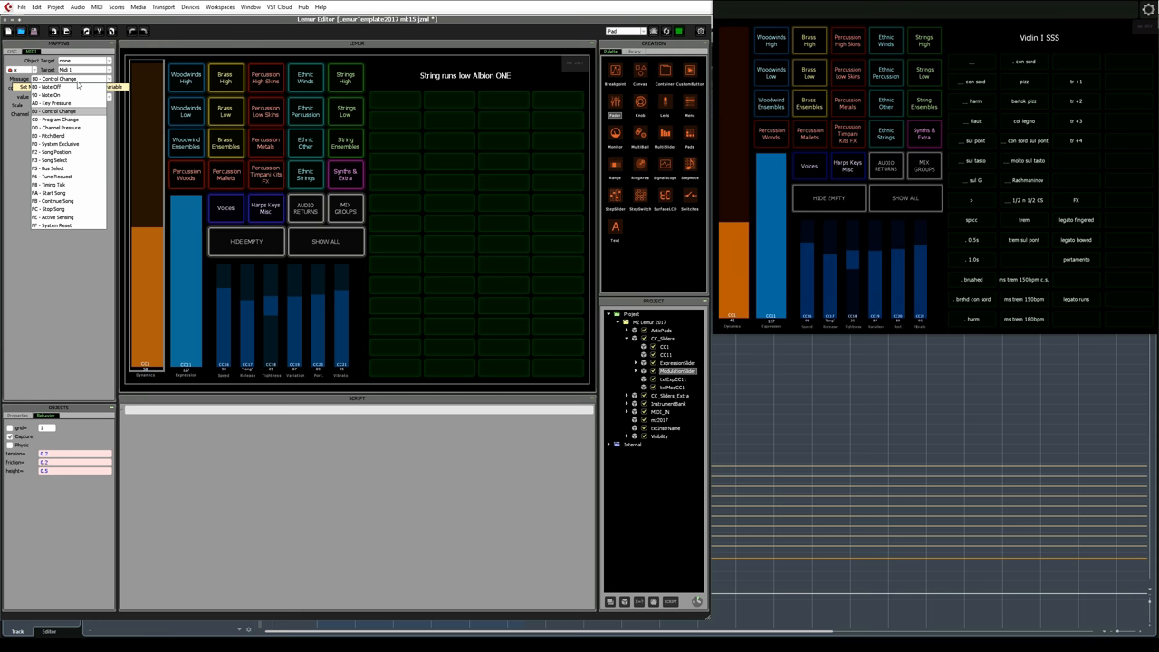
left_click(57, 113)
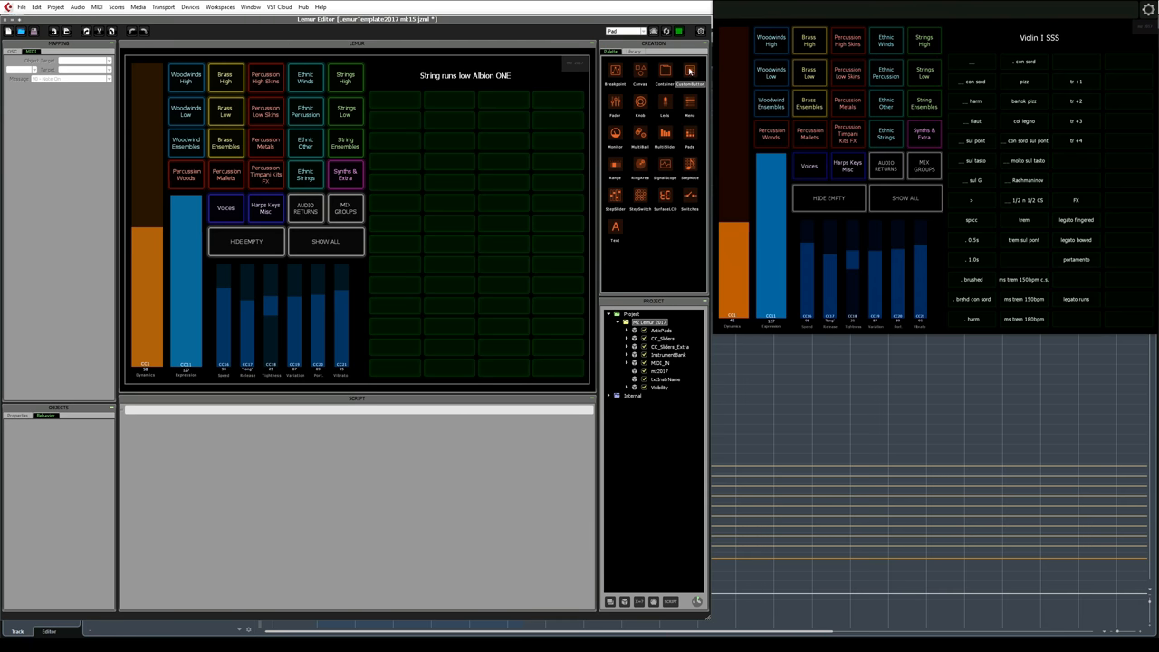
- Expand the container in the Project panel and select the Woodwinds High button
left_click(635, 387)
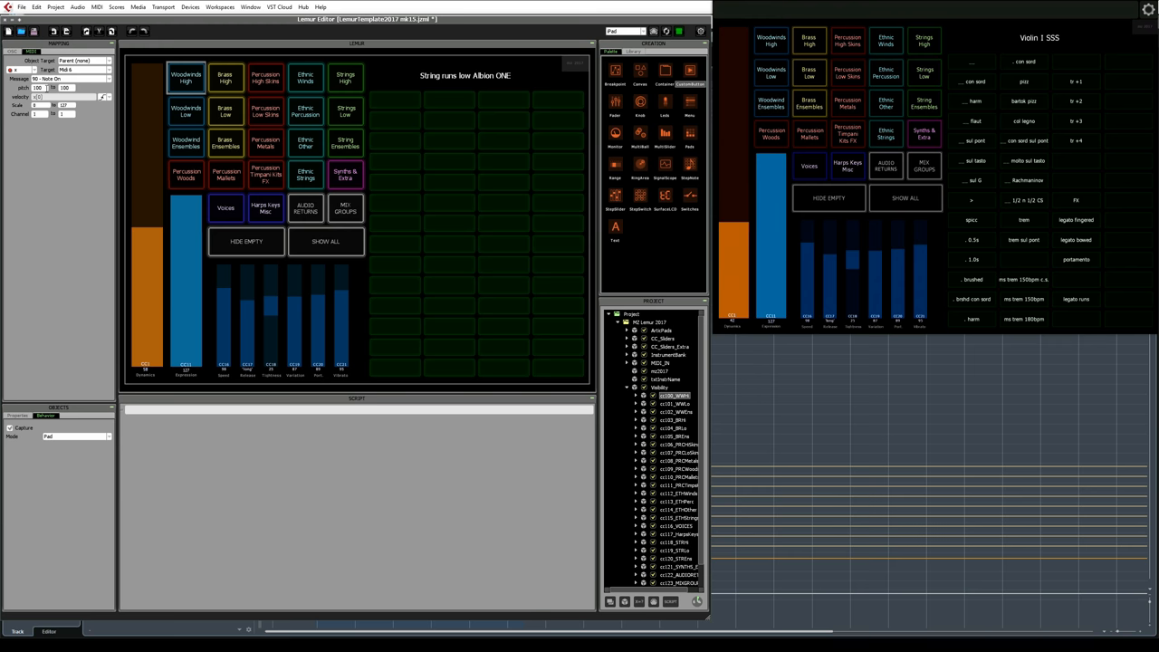
left_click(673, 401)
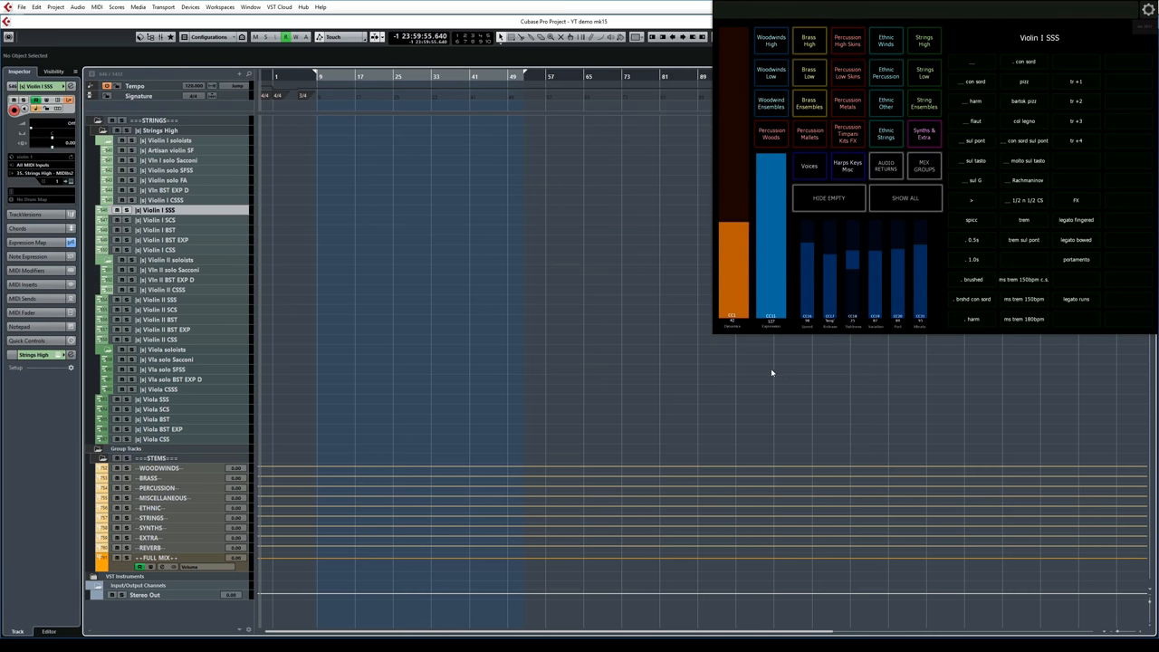
- Bring up the Project Logical Editor from the Edit menu and show its saved presets
left_click(36, 8)
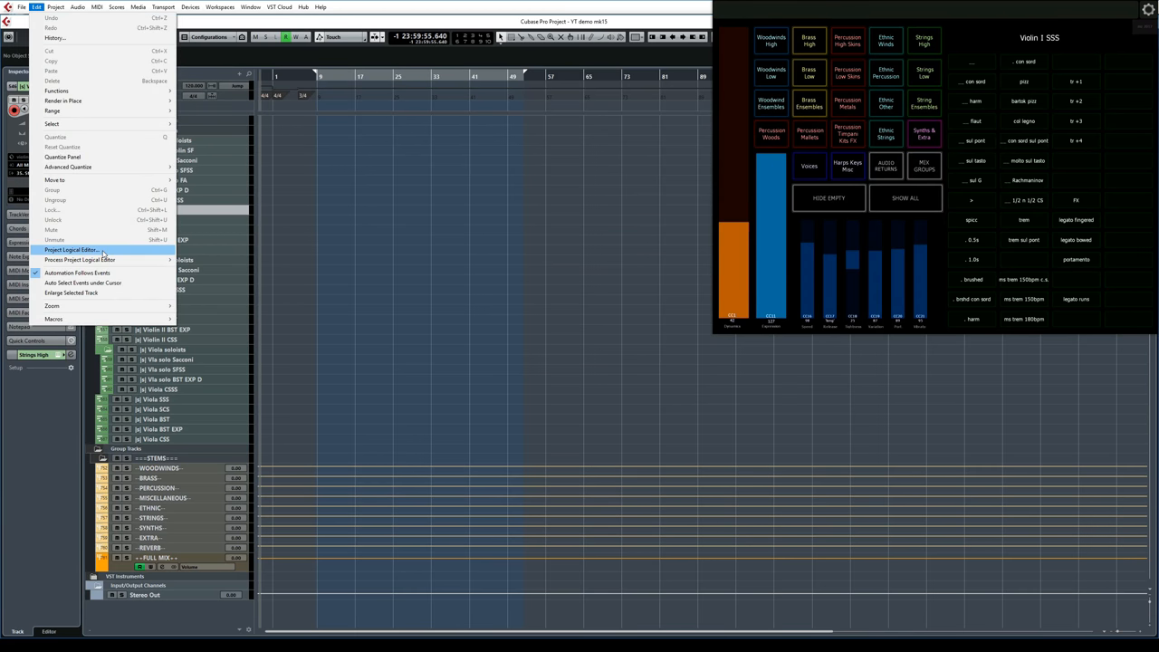
left_click(72, 250)
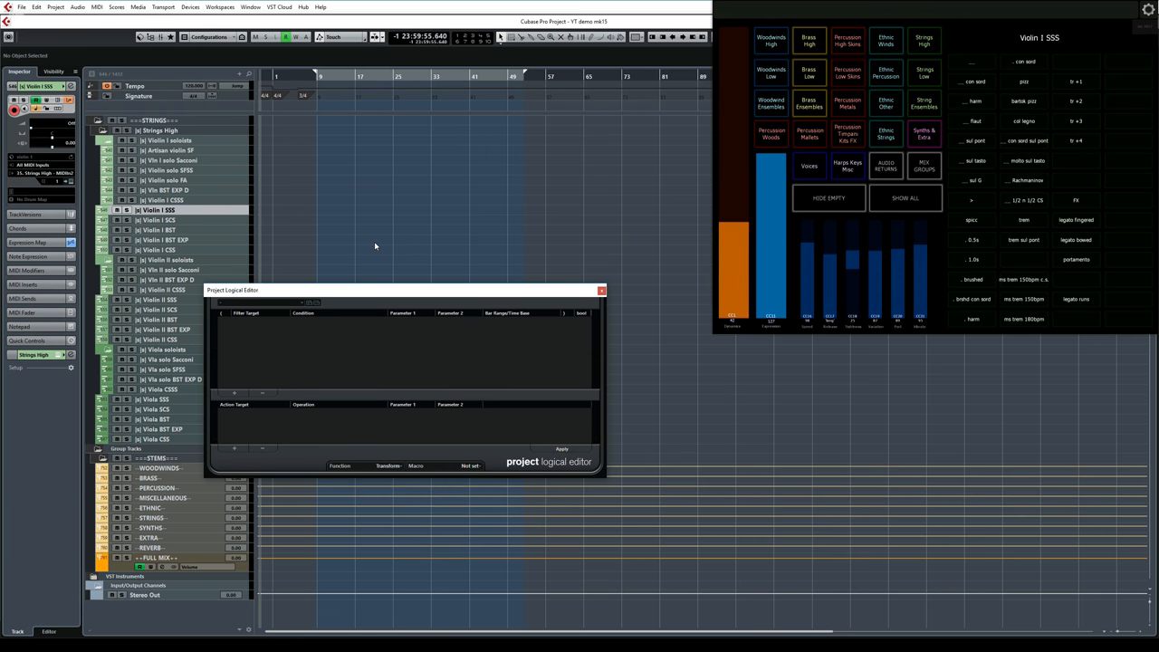
left_click(311, 302)
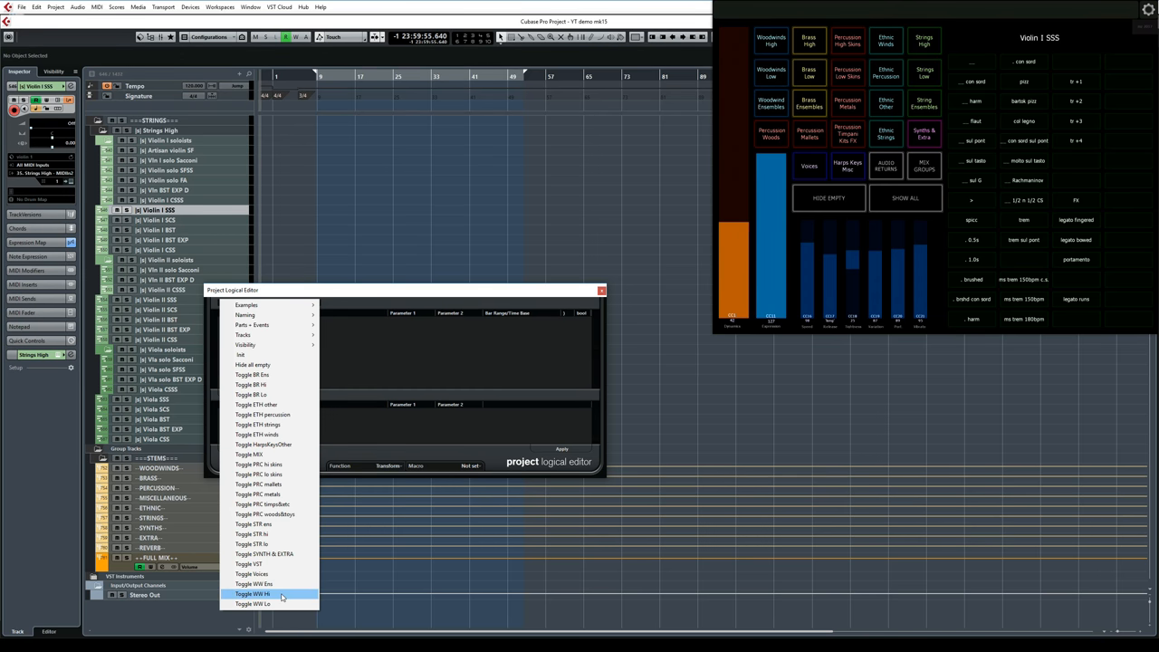
- Load a track-visibility Toggle preset into the Project Logical Editor
left_click(261, 593)
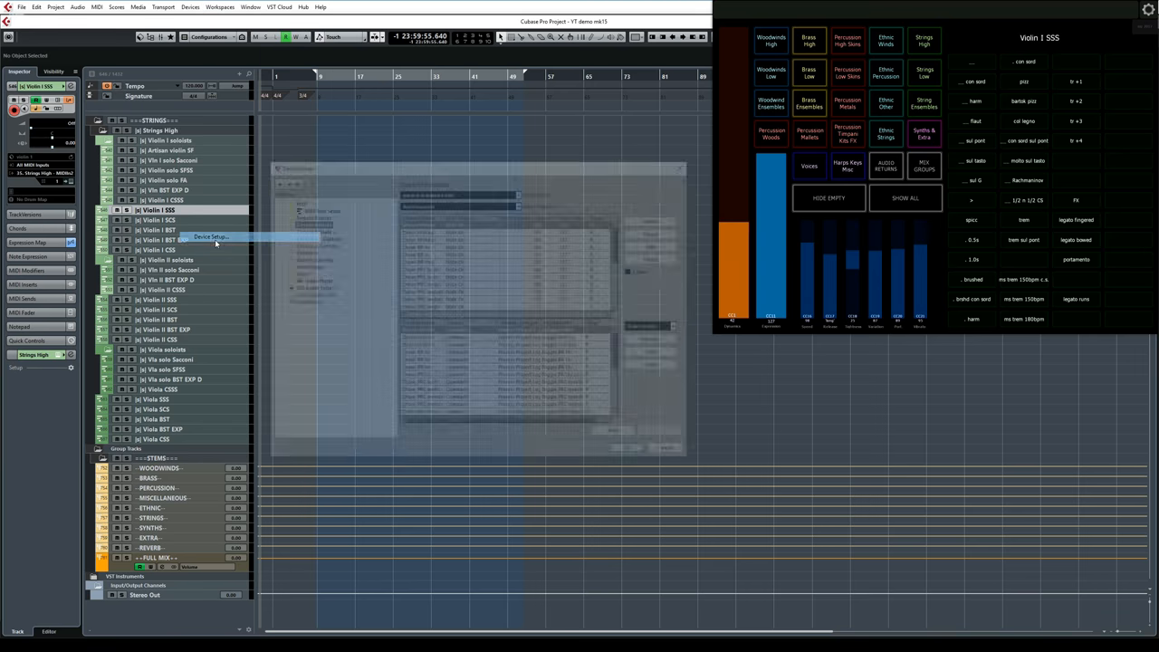
- Show the Generic Remote device setup and select a command row in its mapping table
left_click(208, 236)
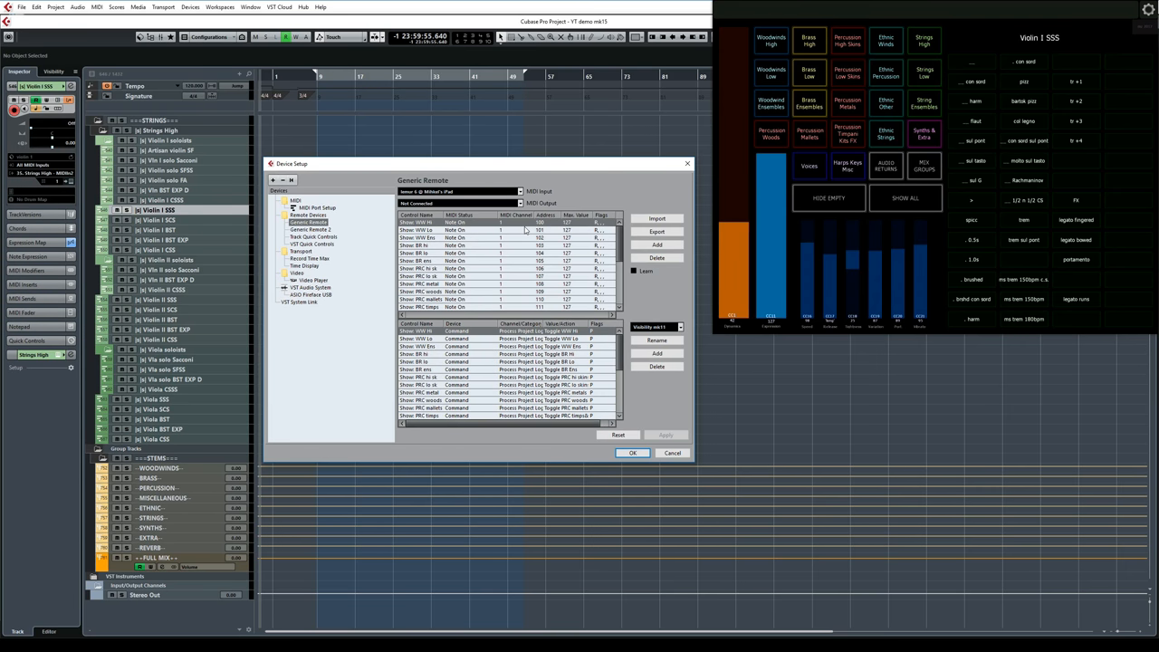
left_click(601, 223)
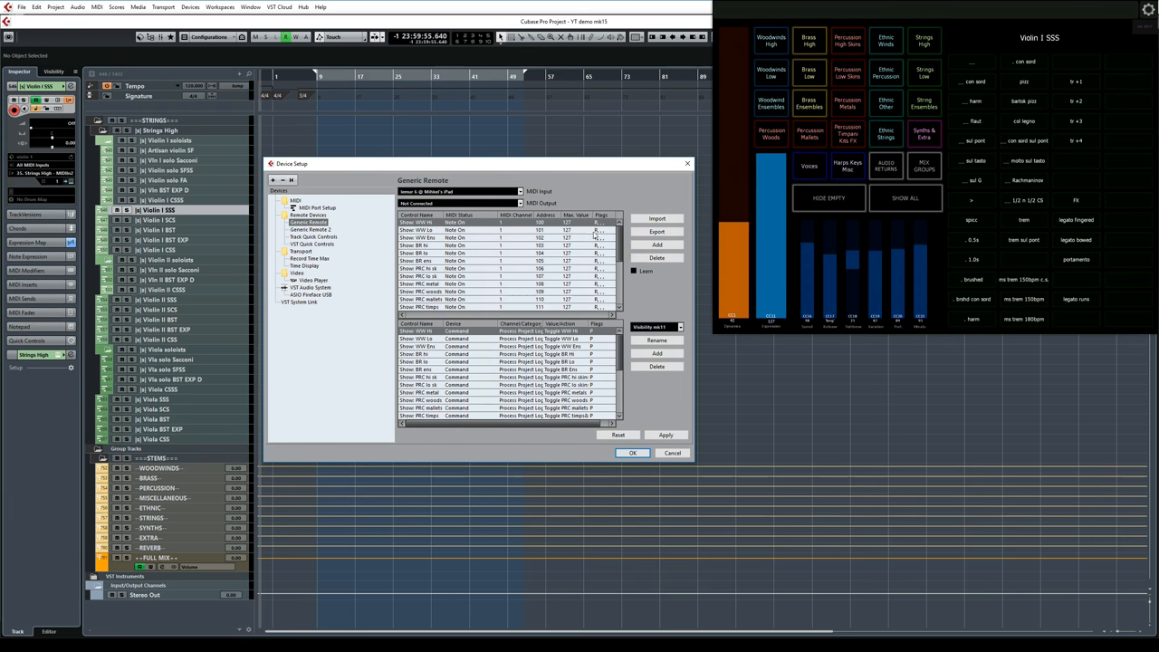
- Assign the control's command to Process Project Logical Editor with a Toggle preset and apply it
left_click(456, 329)
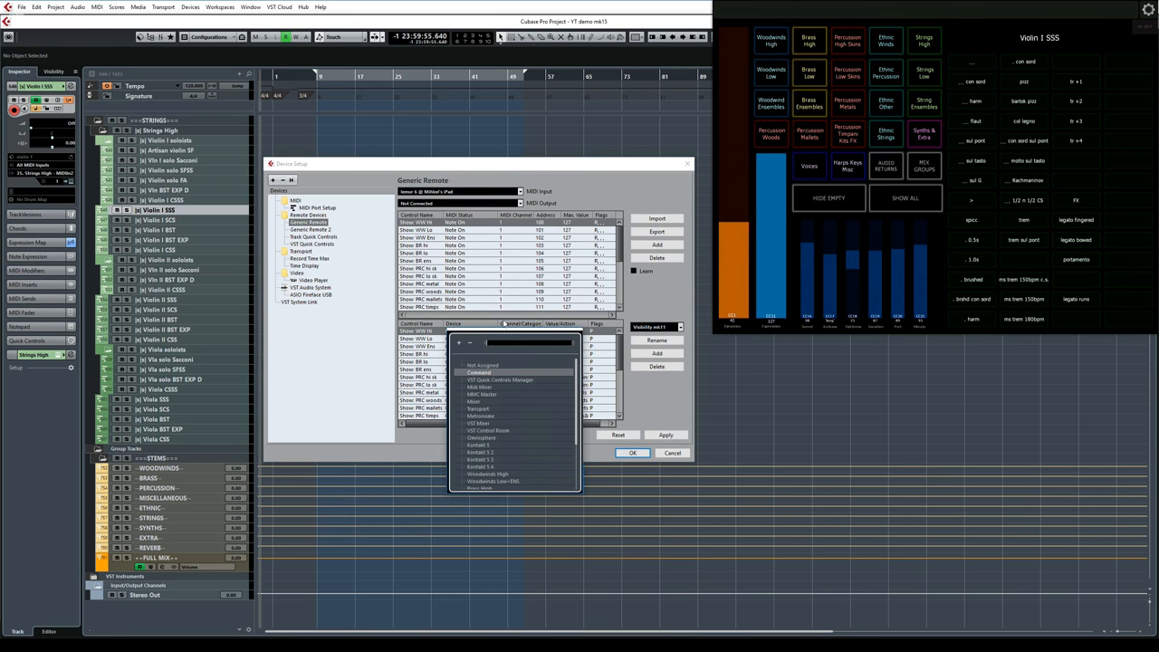
left_click(478, 371)
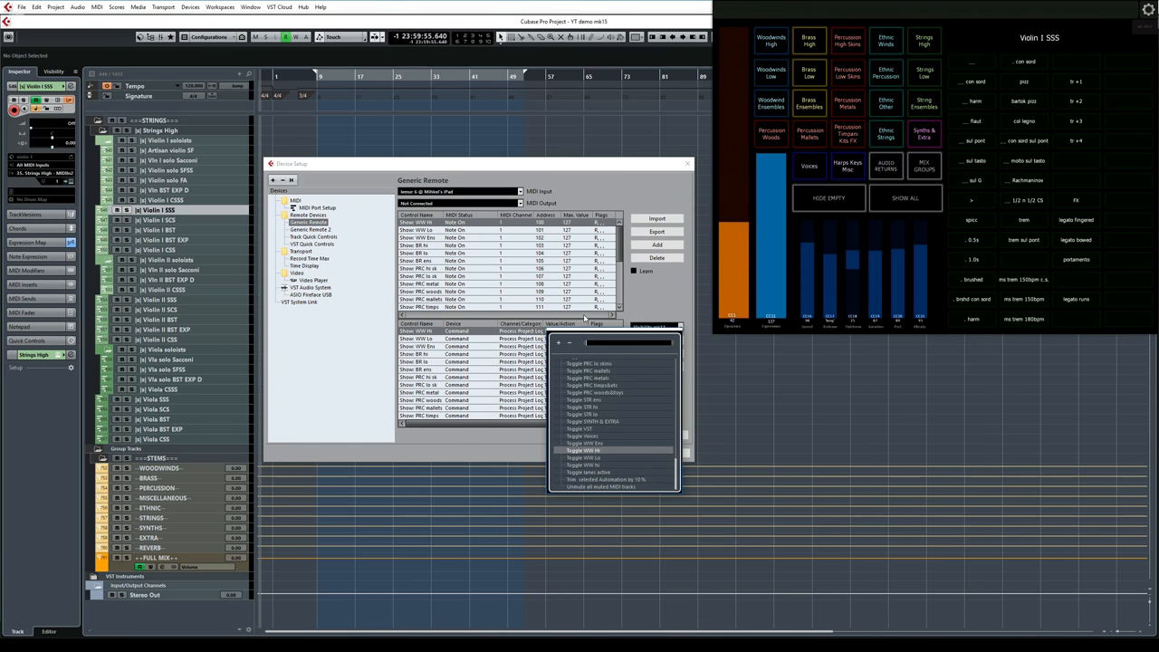
left_click(586, 448)
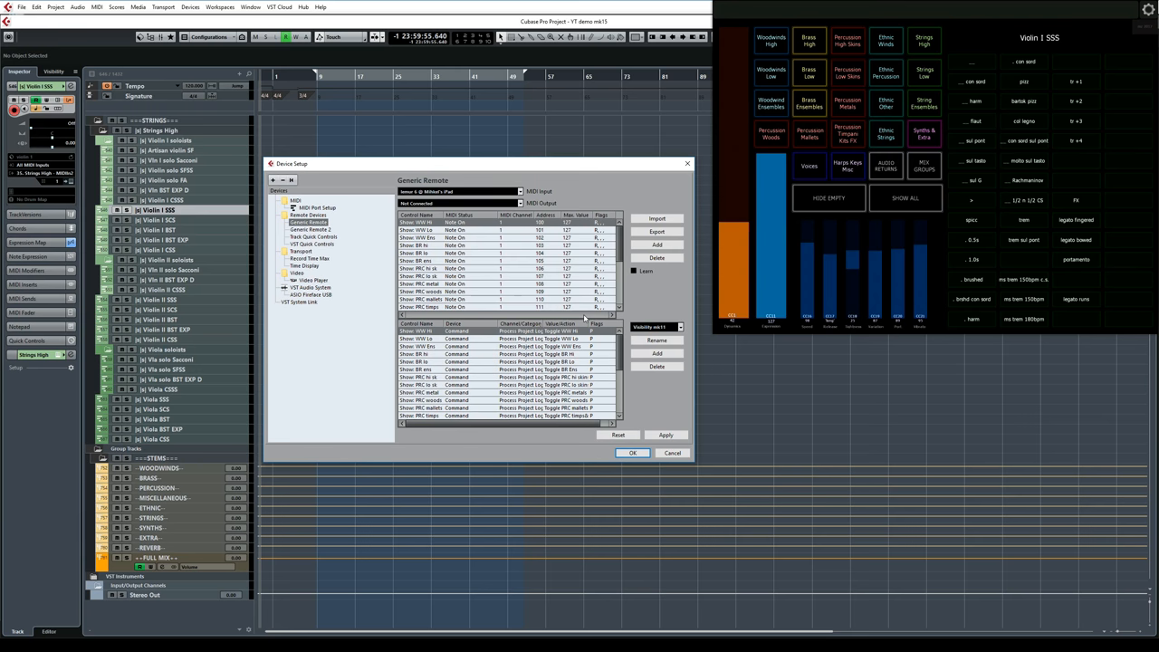
left_click(666, 435)
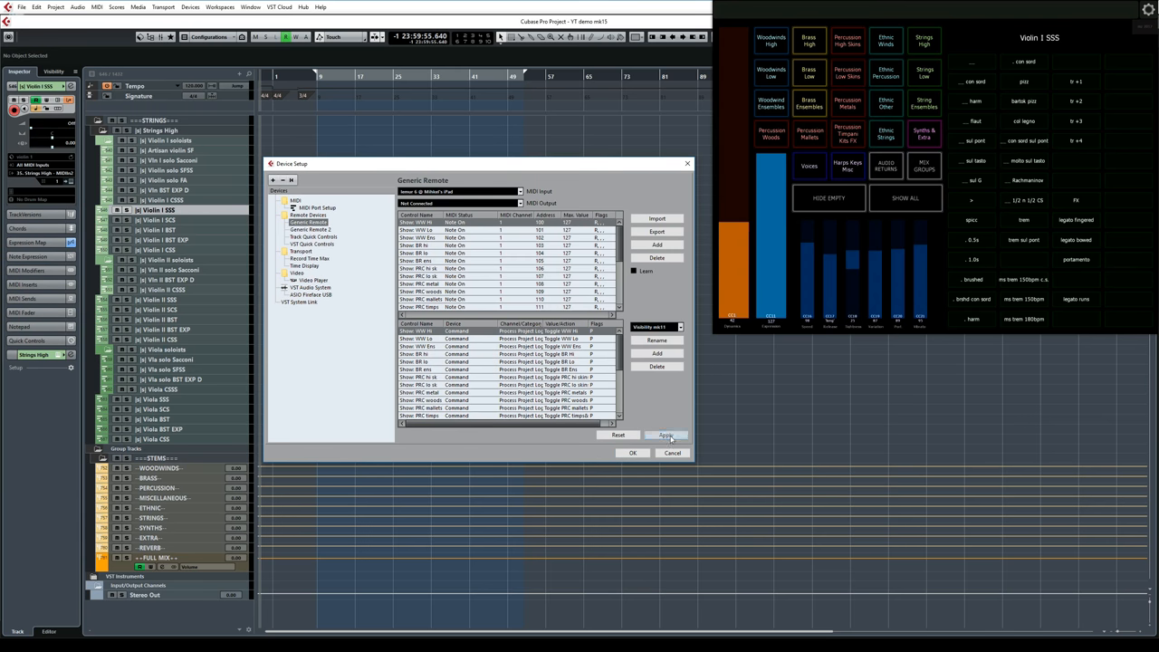